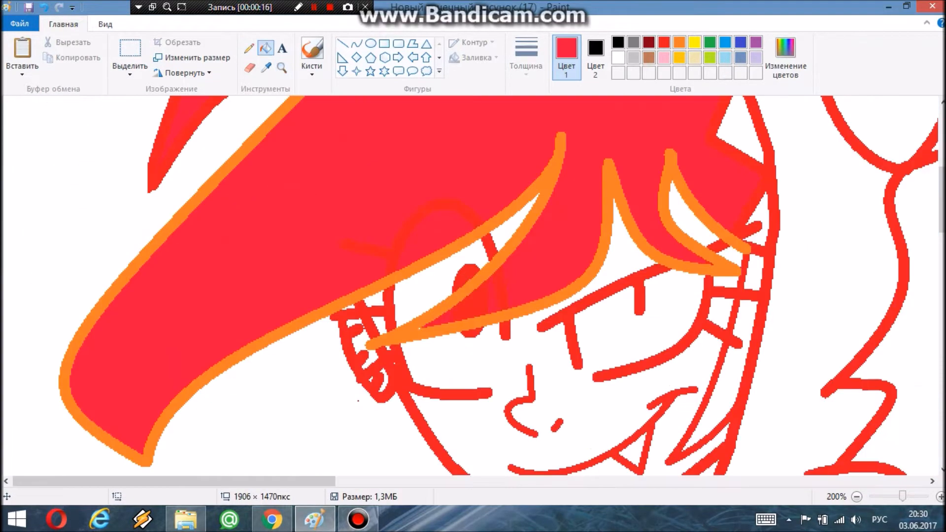
Flood-fill skin, dark clothing and the lime-green hood-tail with flat palette colours.
left_click(856, 497)
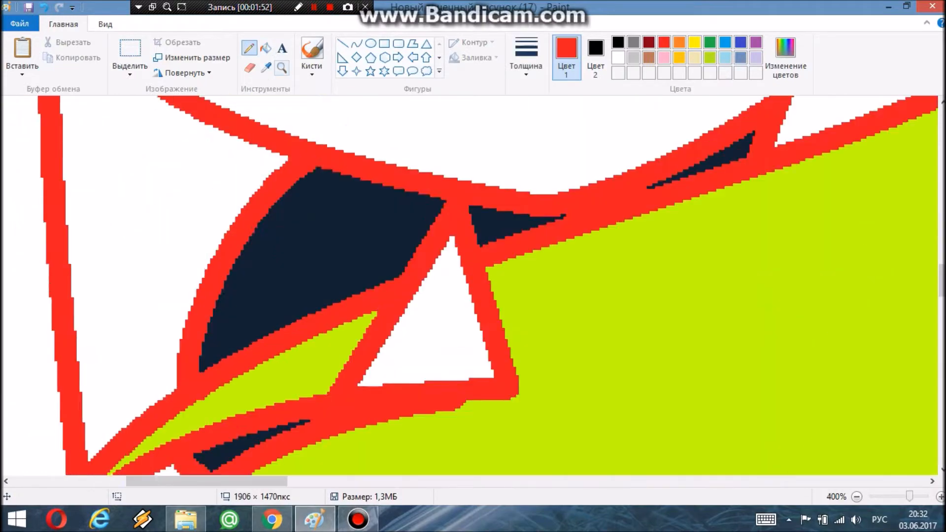
left_click(856, 497)
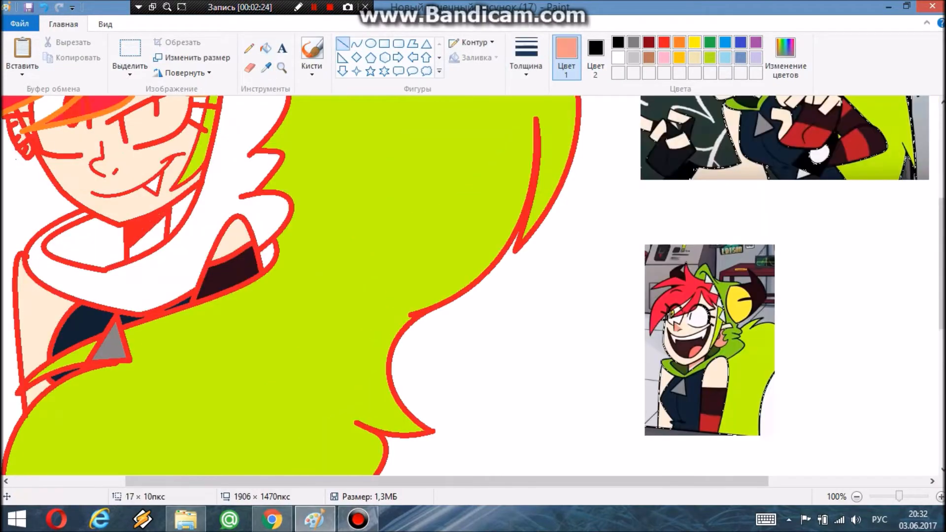
Recolour outlines dark brown, with pink cheek shading and darker green hood shadow.
left_click(856, 496)
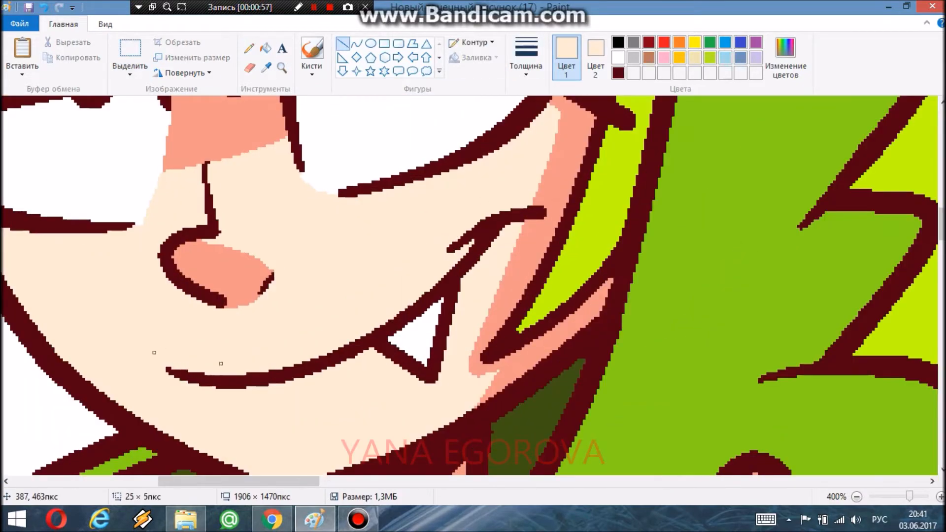
Fill darker red shadows in the hair and brush a pale pink highlight streak.
left_click(617, 73)
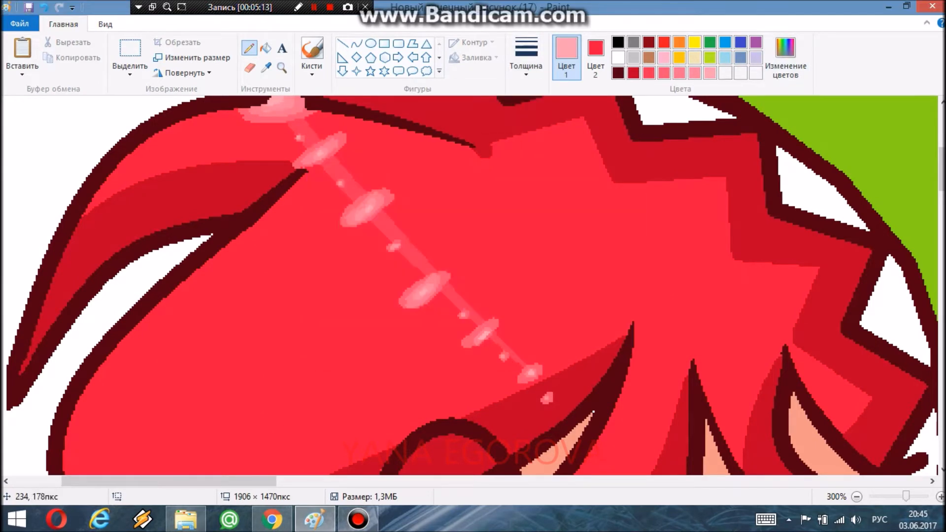
Fill the hood's eye yellow with lighter yellow shading and the horn dark brown.
left_click(938, 497)
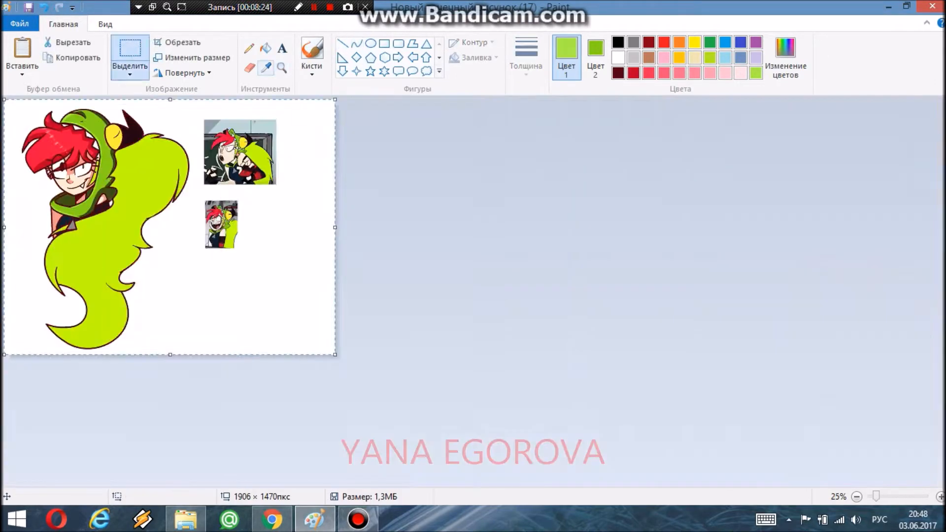
left_click(272, 518)
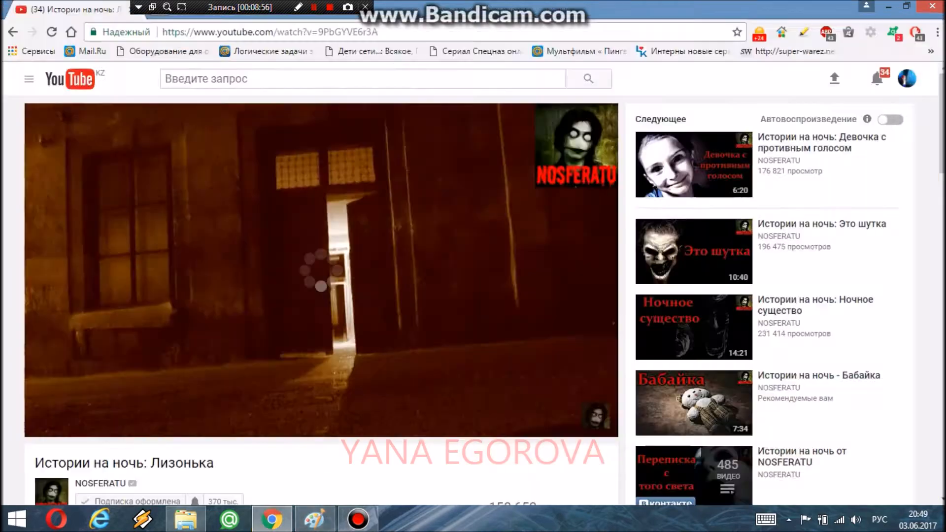
left_click(314, 519)
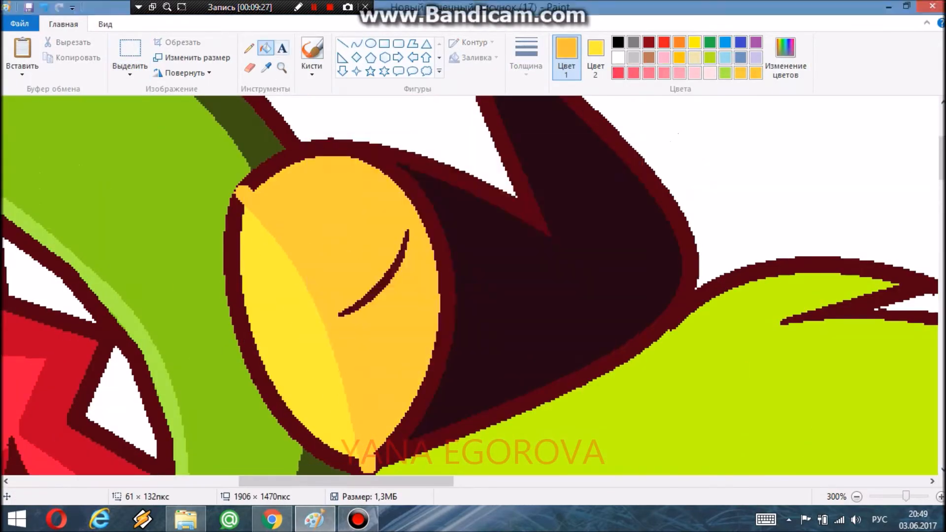
Add orange bands to the hood's eye and olive-green shading along the hood-tail.
left_click(129, 57)
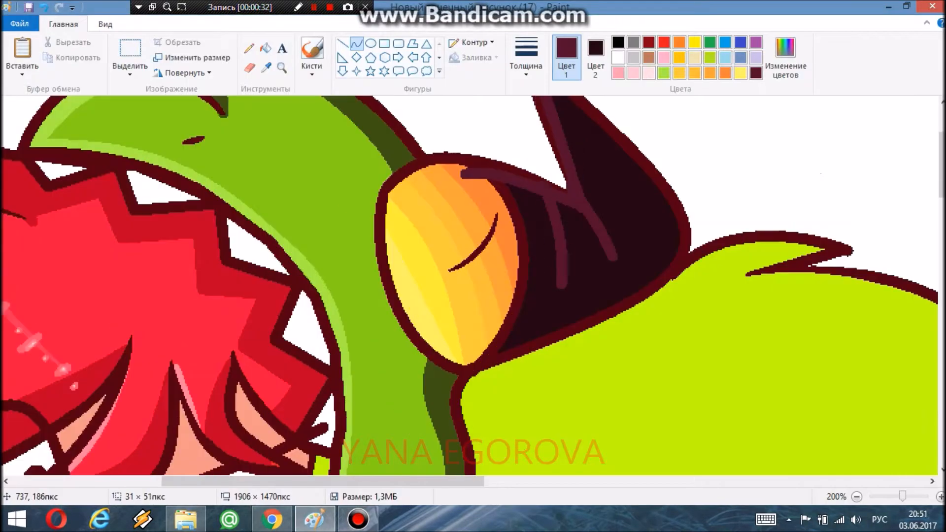
left_click(856, 497)
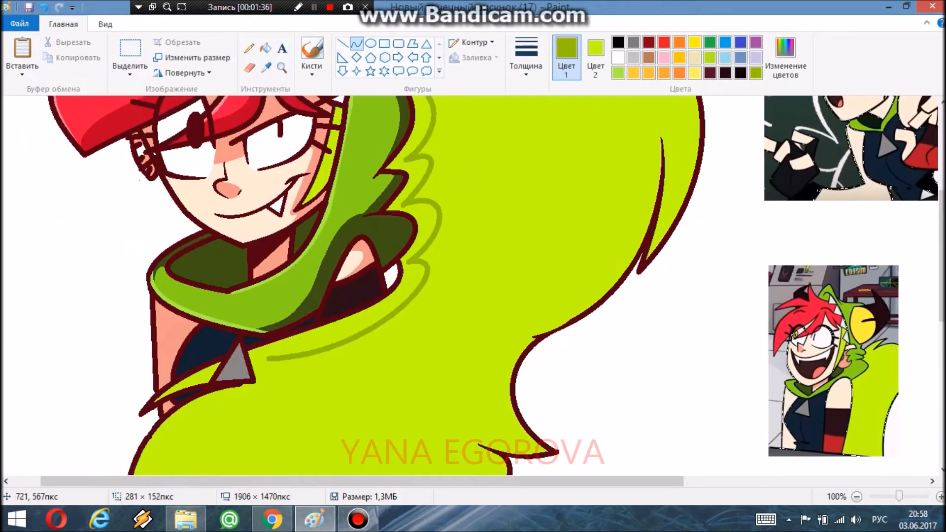
Brush a pale yellow-green shine streak and olive shadows across the lime-green tail.
scroll("down", 3)
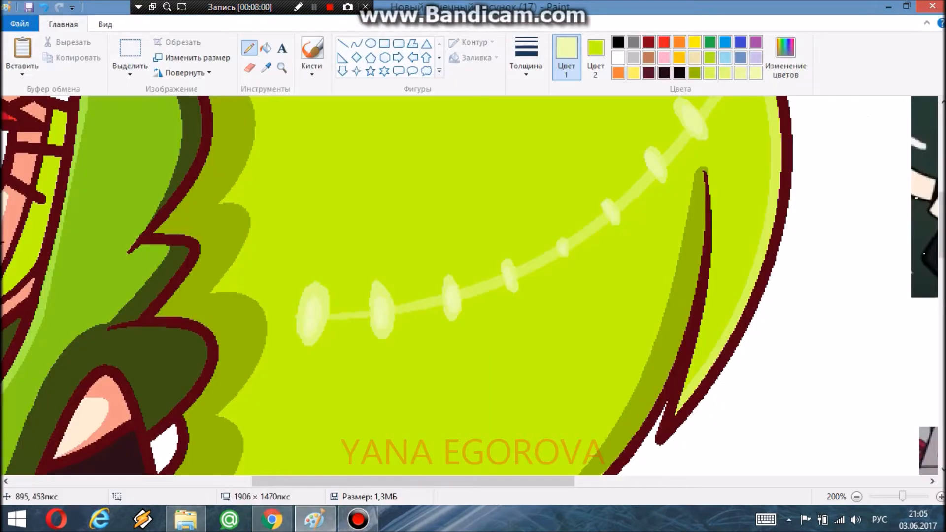
Outline the figure's silhouette in thick black and confirm a custom brown colour.
scroll("down", 3)
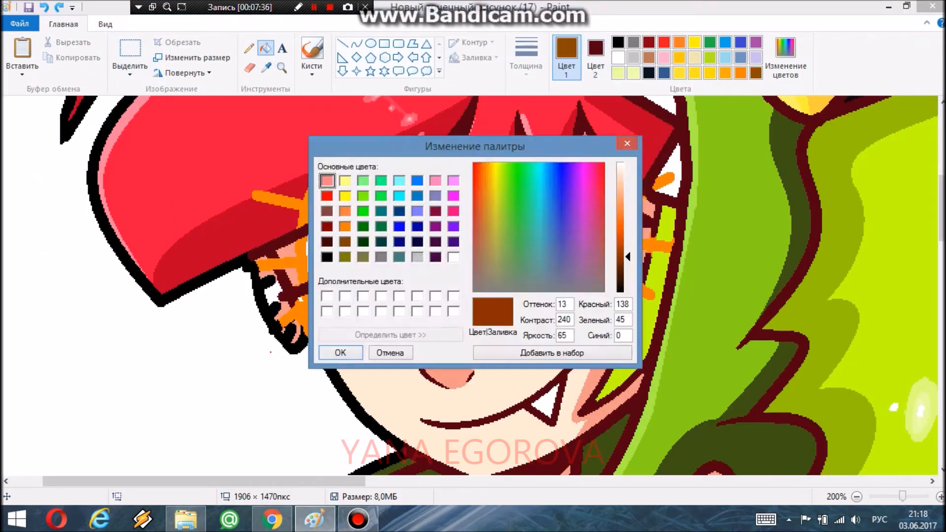
left_click(340, 352)
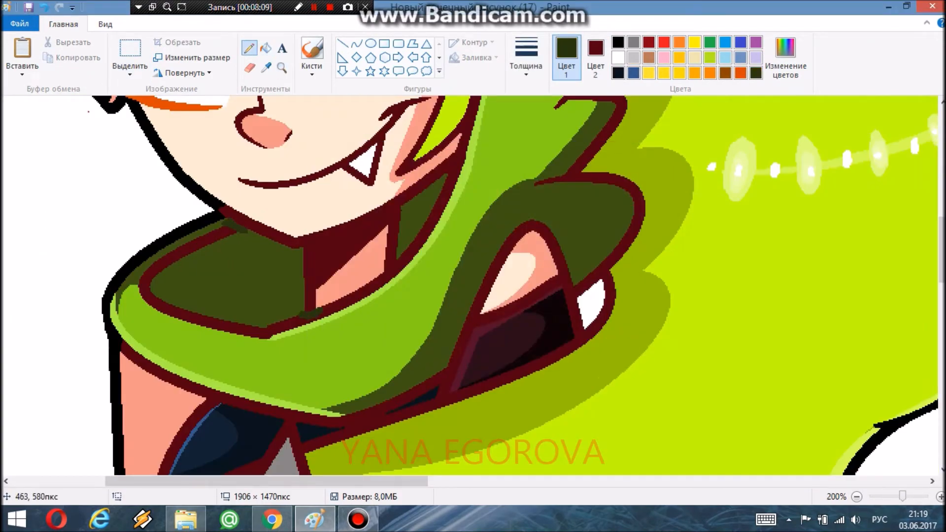